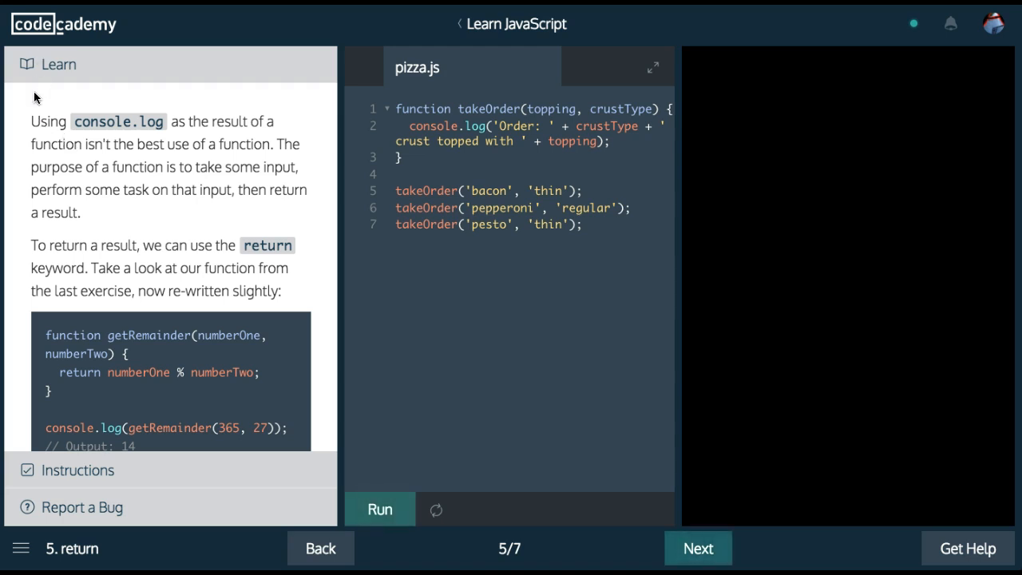
pyautogui.moveTo(211, 137)
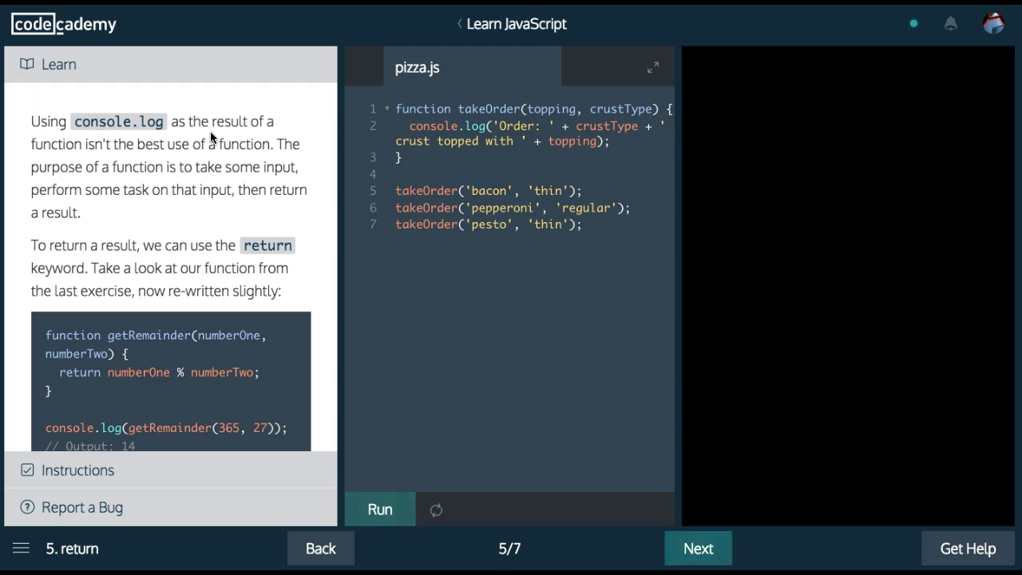
pyautogui.moveTo(136, 166)
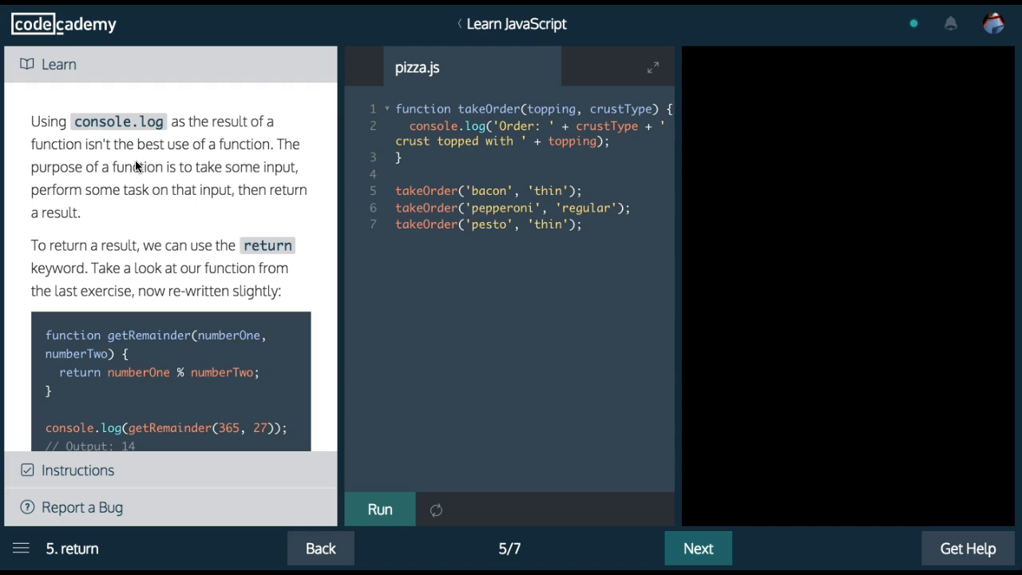
# Insert 'var orderCount = 0;' on a new first line of pizza.js.
pyautogui.scroll(-3)
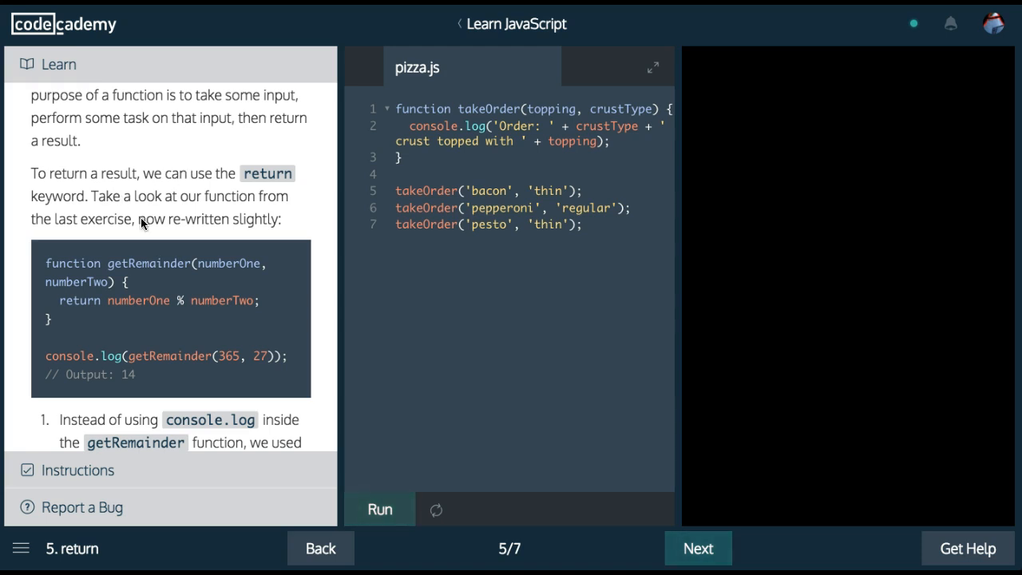
pyautogui.scroll(-3)
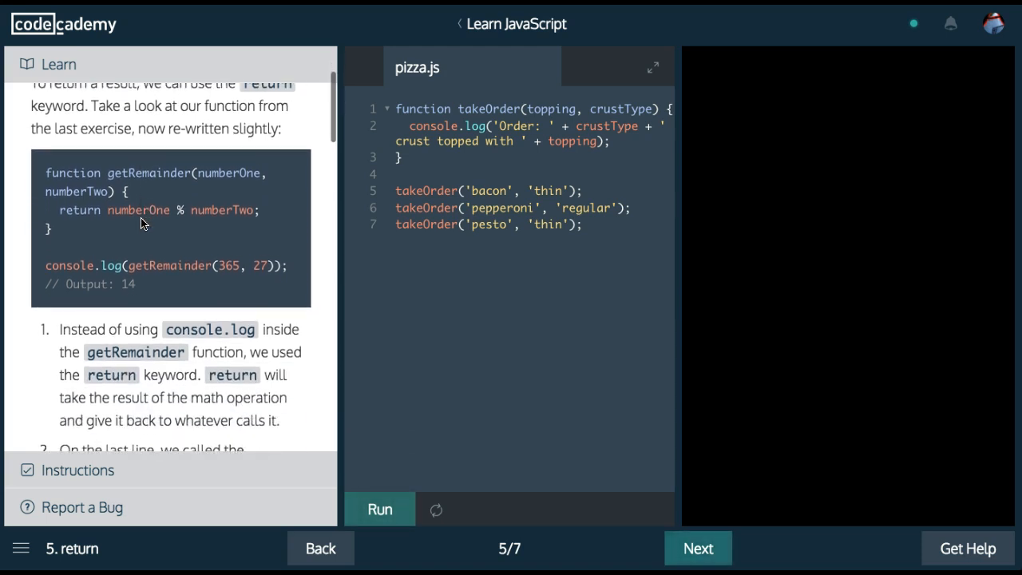
pyautogui.scroll(-3)
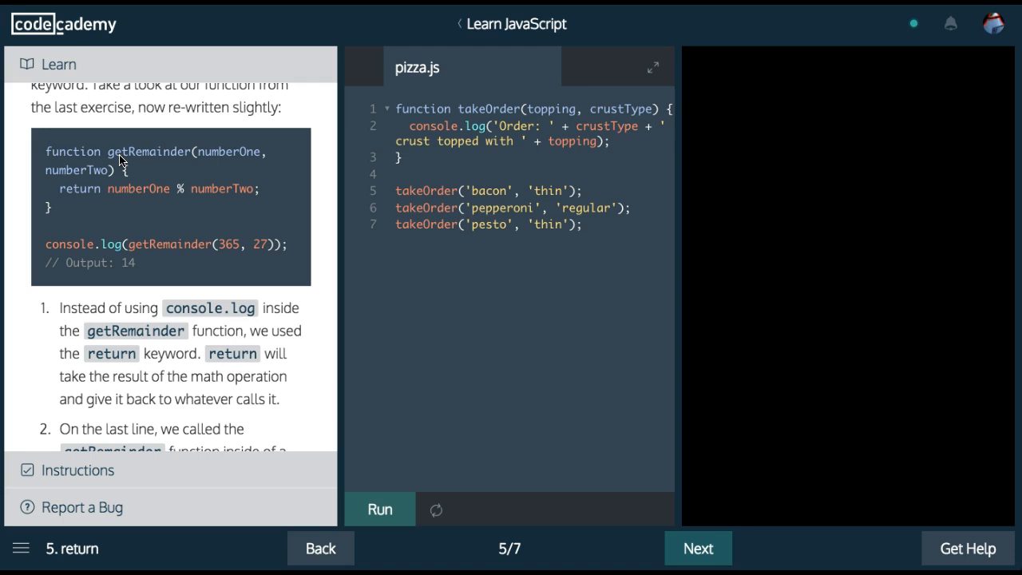
pyautogui.moveTo(102, 198)
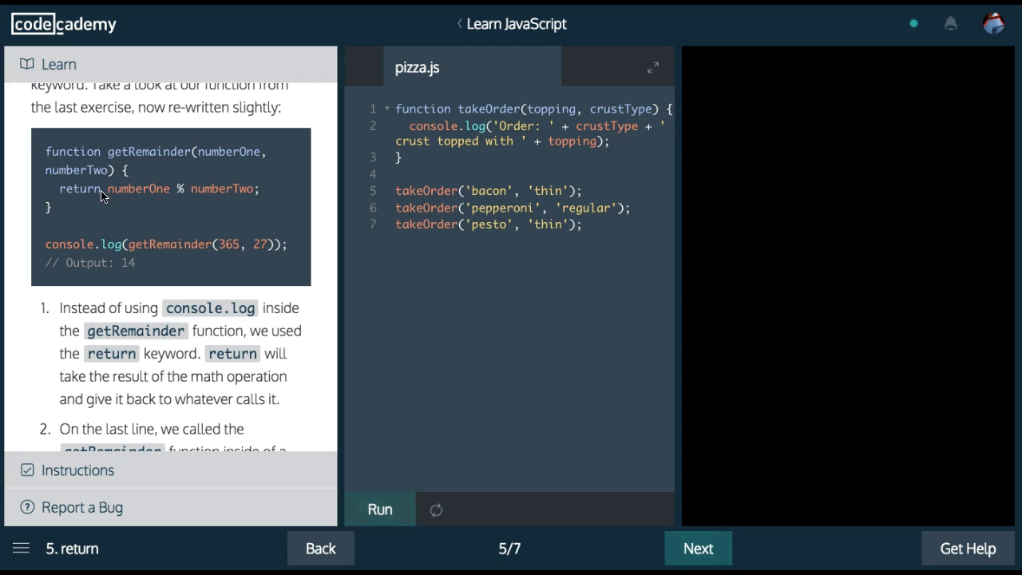
pyautogui.moveTo(174, 196)
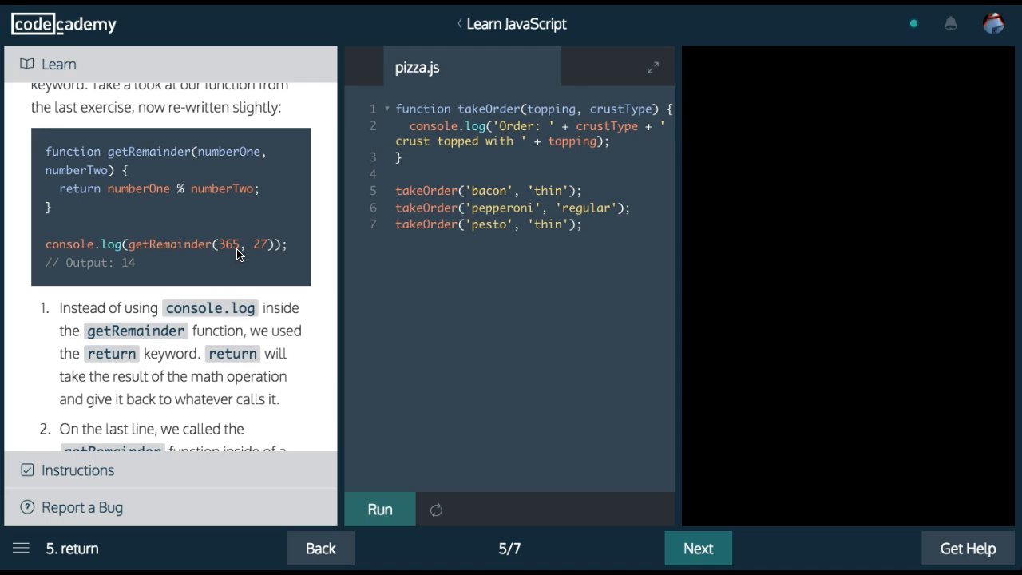
pyautogui.moveTo(86, 271)
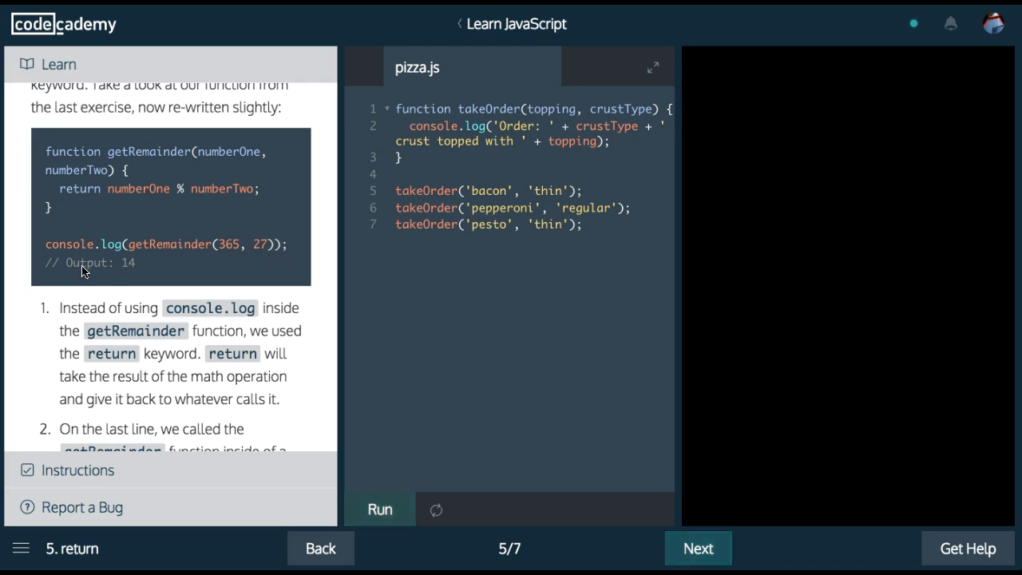
pyautogui.scroll(-3)
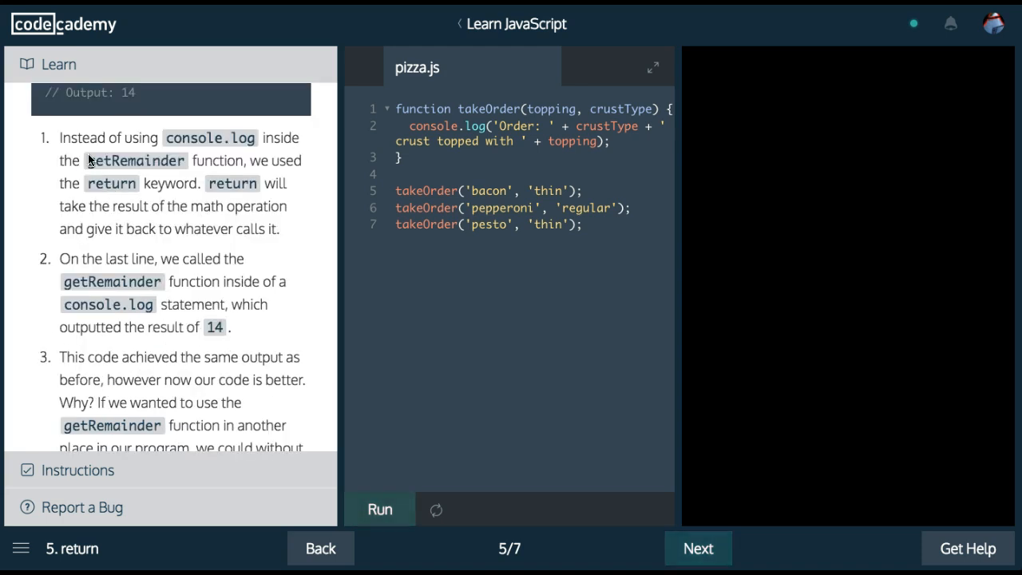
pyautogui.moveTo(222, 181)
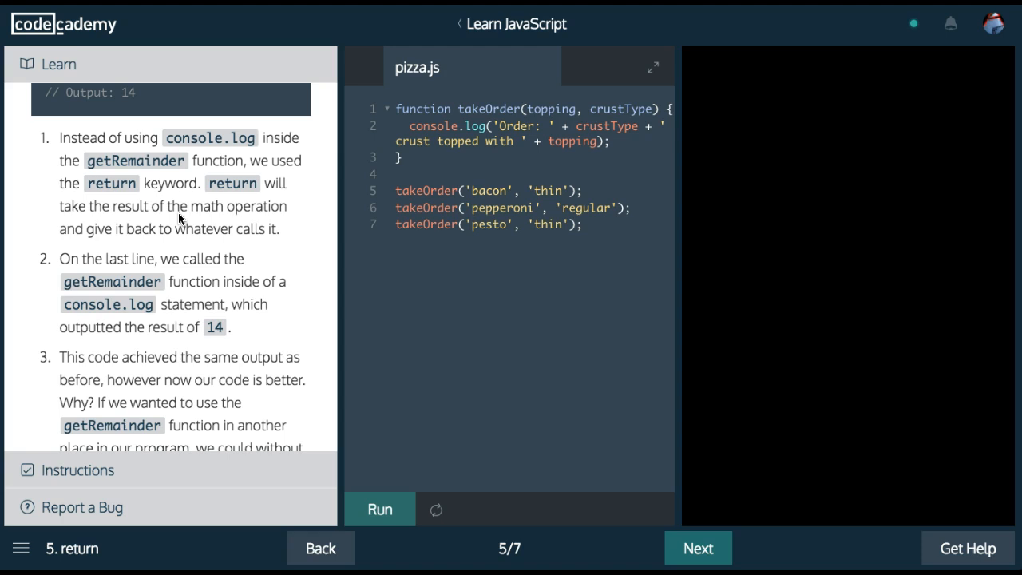
pyautogui.moveTo(152, 248)
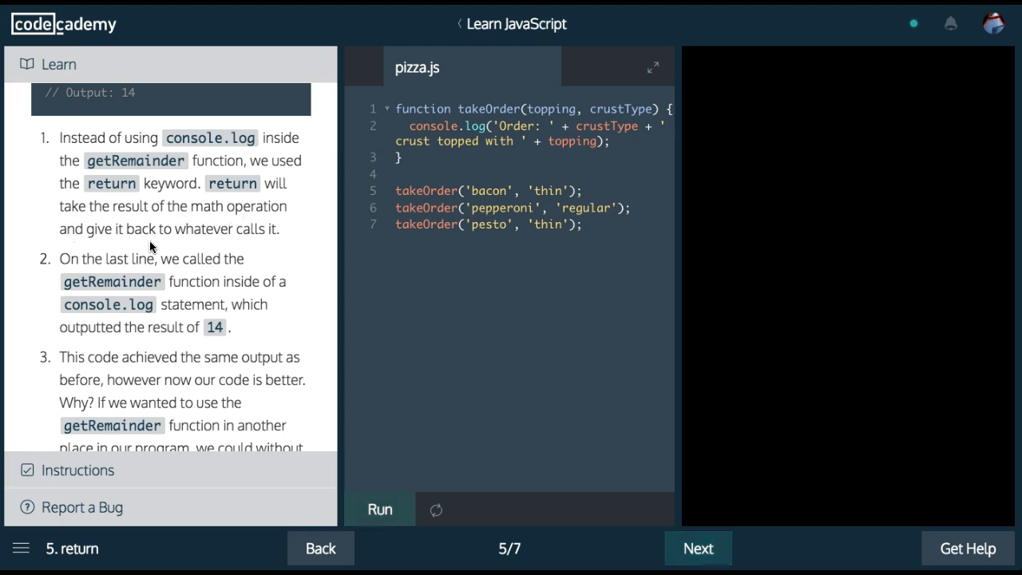
pyautogui.scroll(-3)
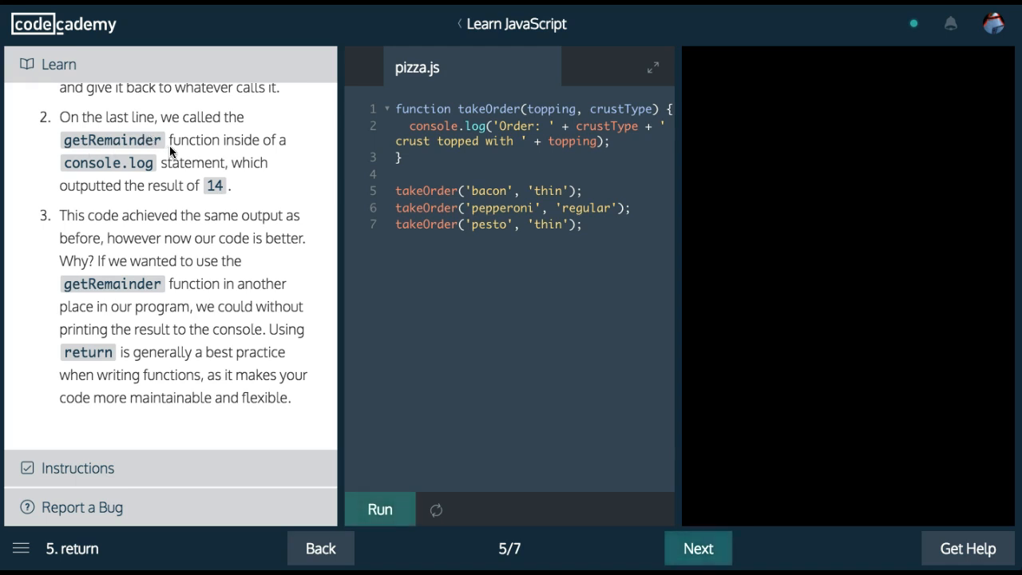
pyautogui.moveTo(194, 174)
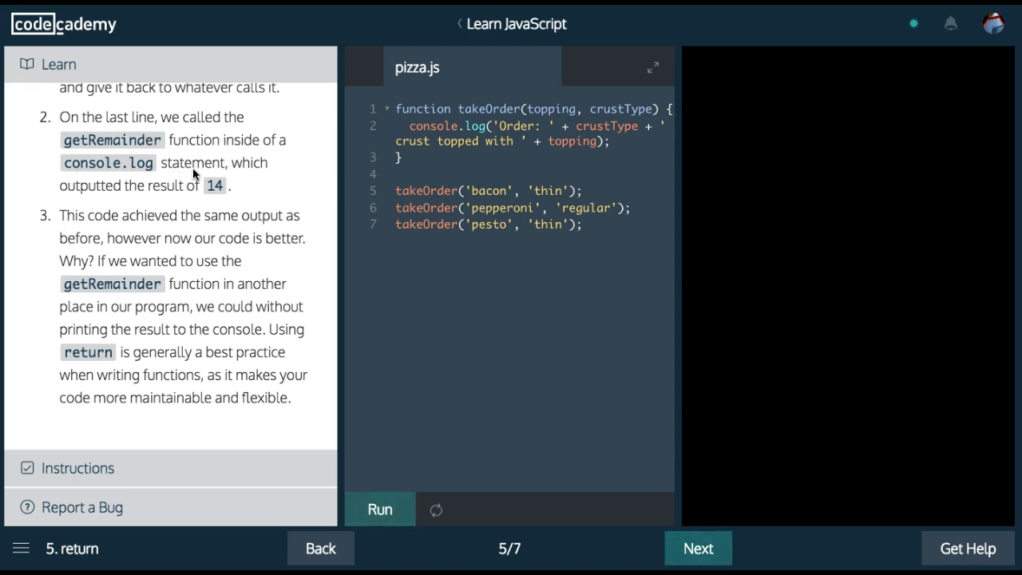
pyautogui.moveTo(203, 201)
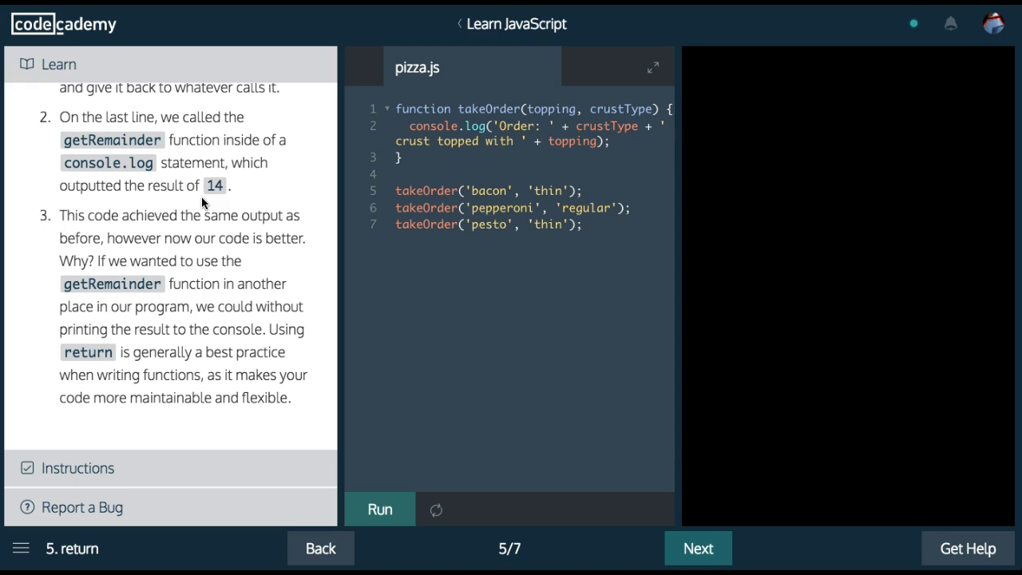
pyautogui.scroll(-3)
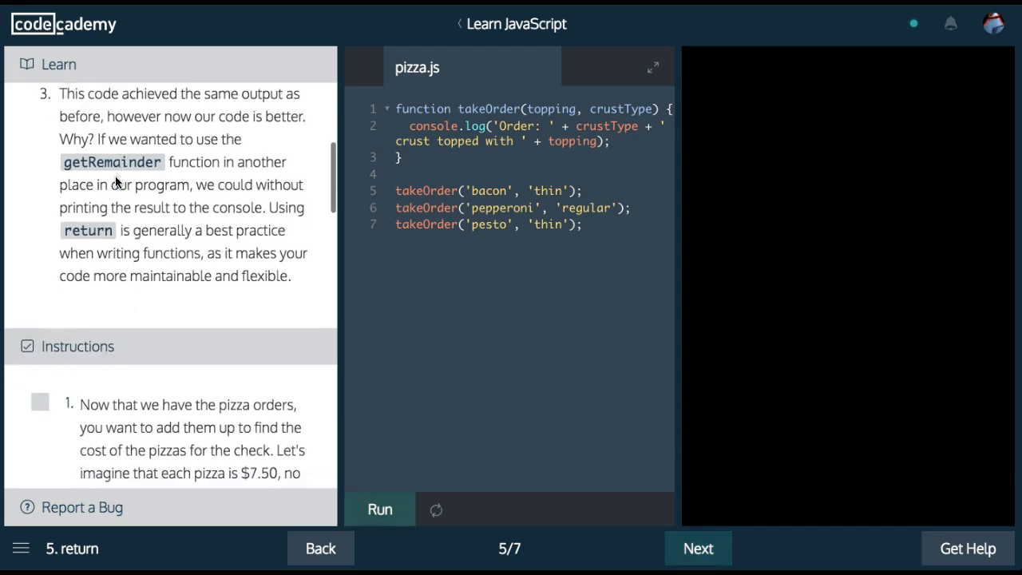
pyautogui.moveTo(222, 131)
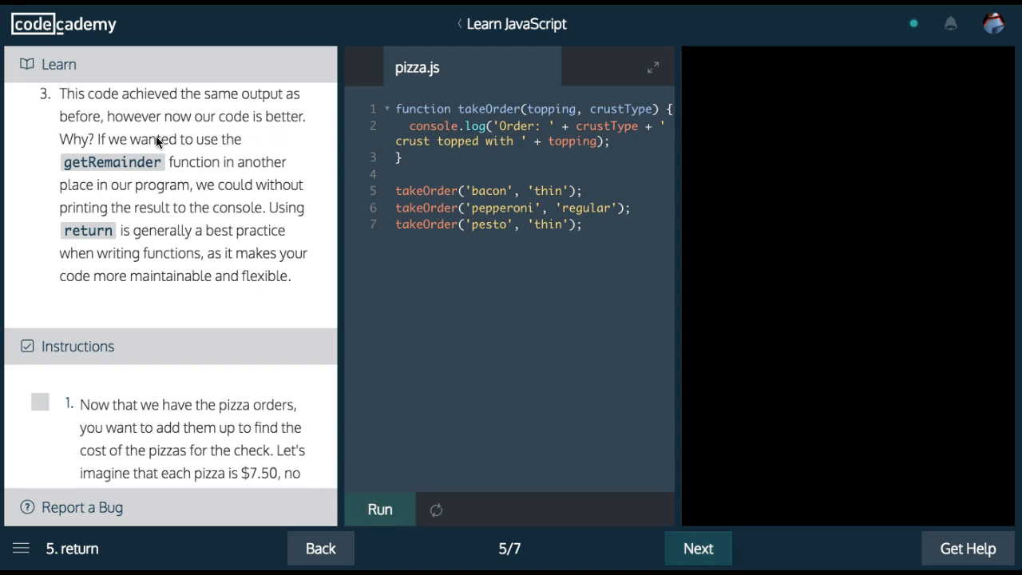
pyautogui.moveTo(205, 153)
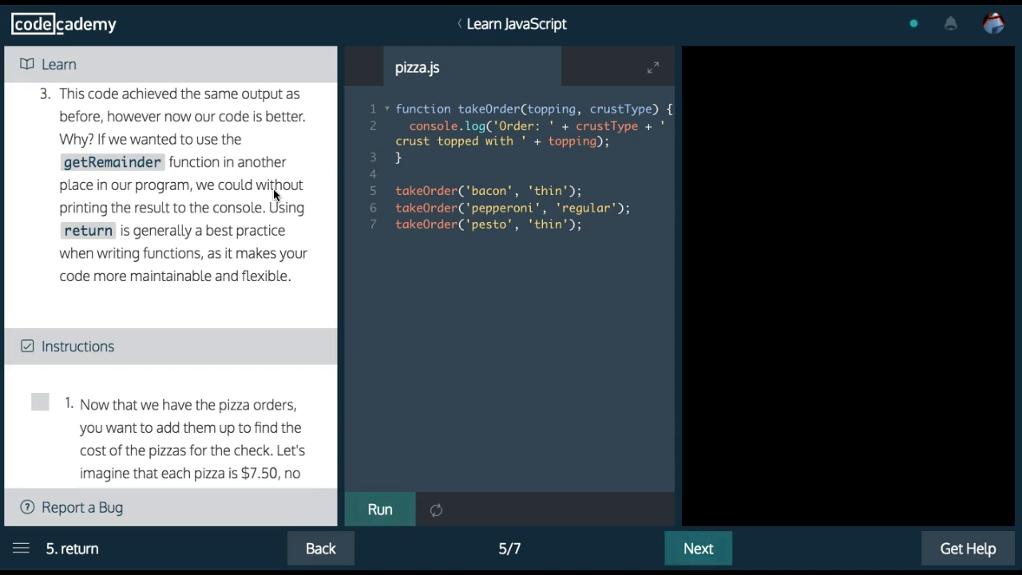
pyautogui.moveTo(190, 230)
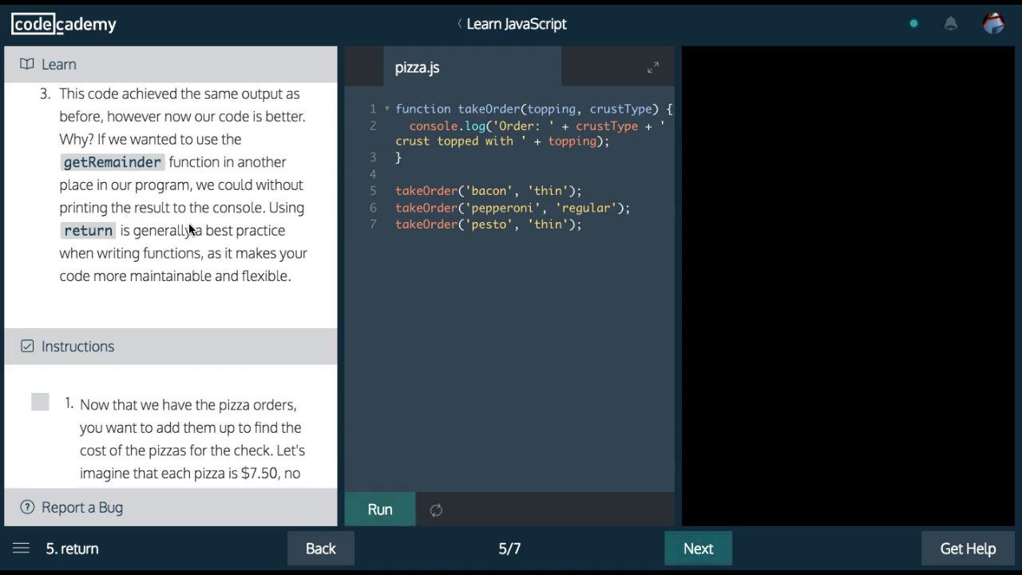
pyautogui.moveTo(141, 253)
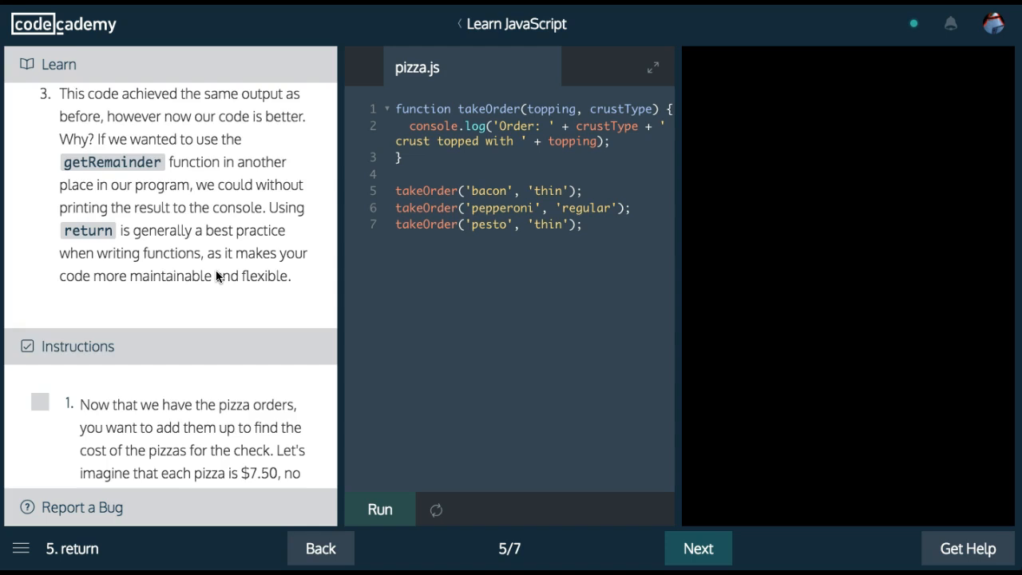
pyautogui.scroll(-3)
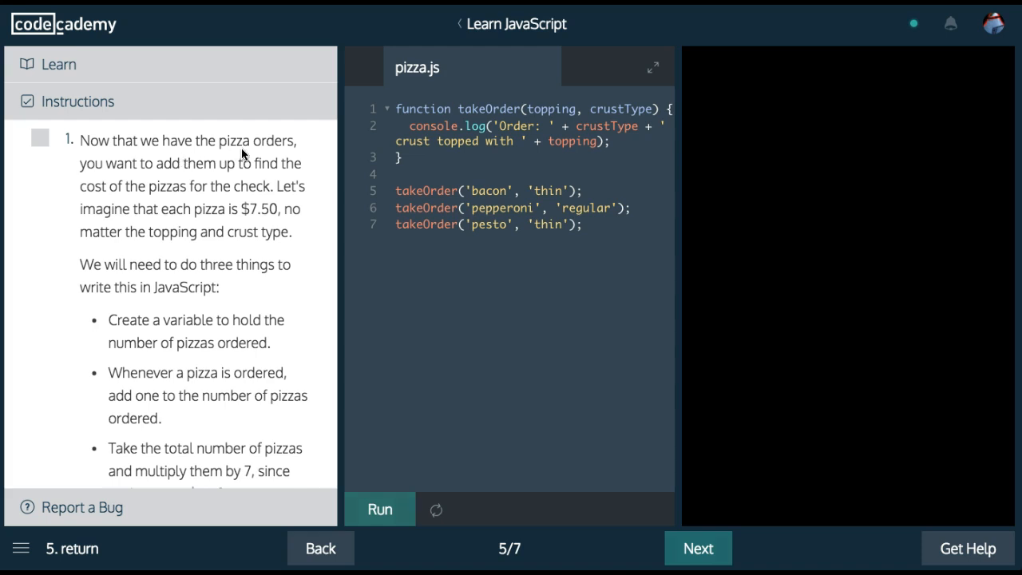
pyautogui.moveTo(263, 170)
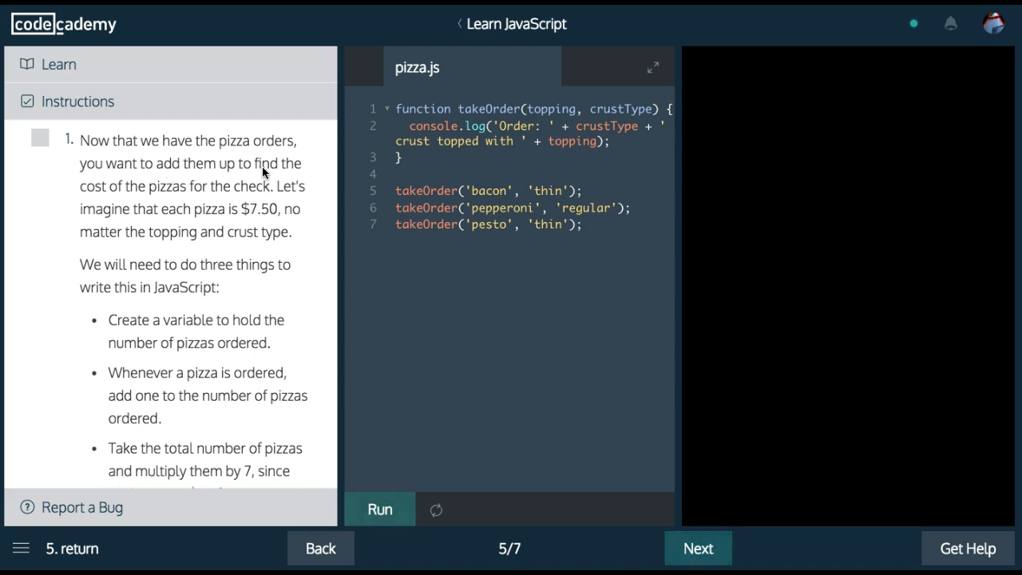
pyautogui.moveTo(264, 200)
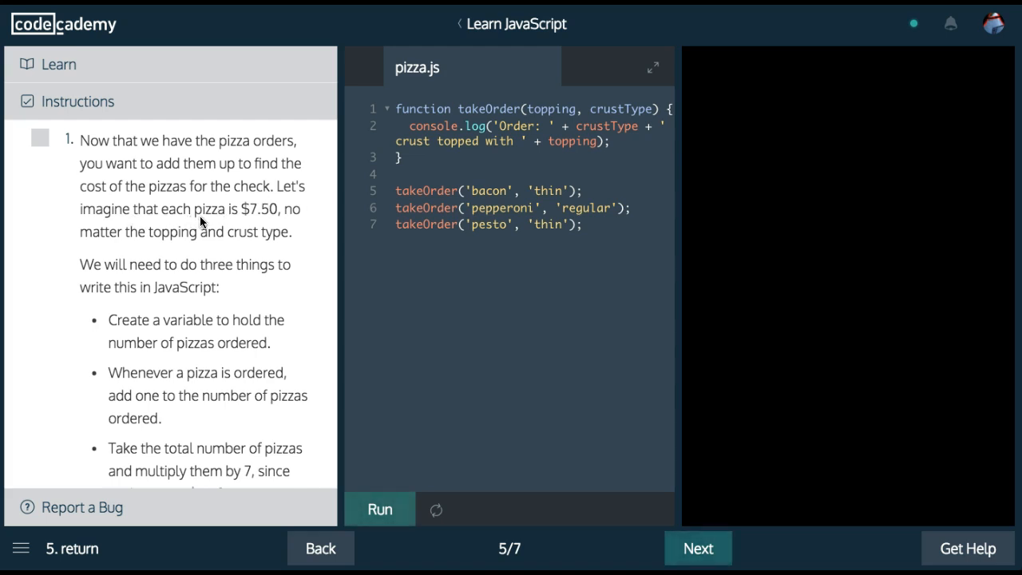
pyautogui.moveTo(97, 254)
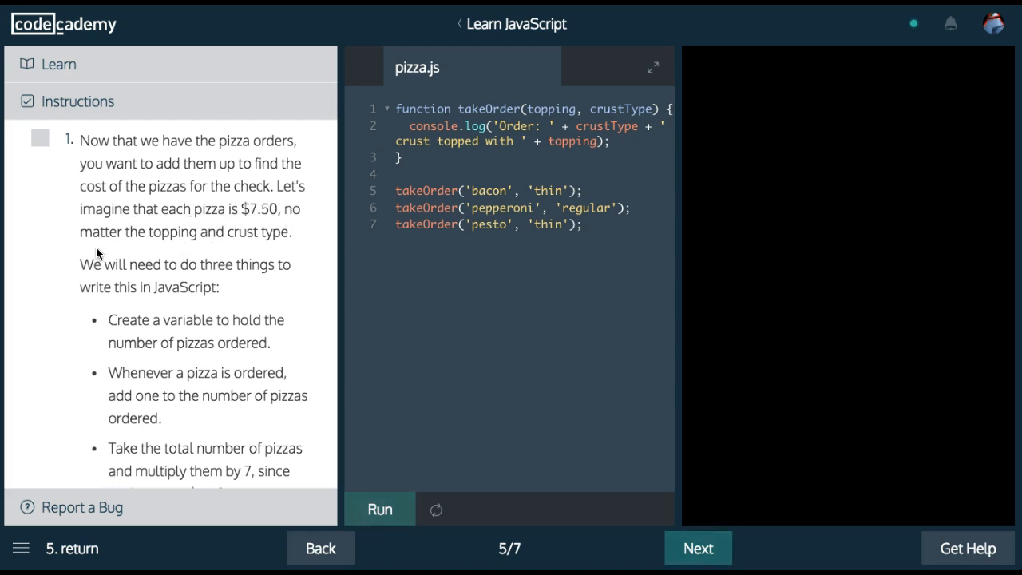
pyautogui.scroll(-3)
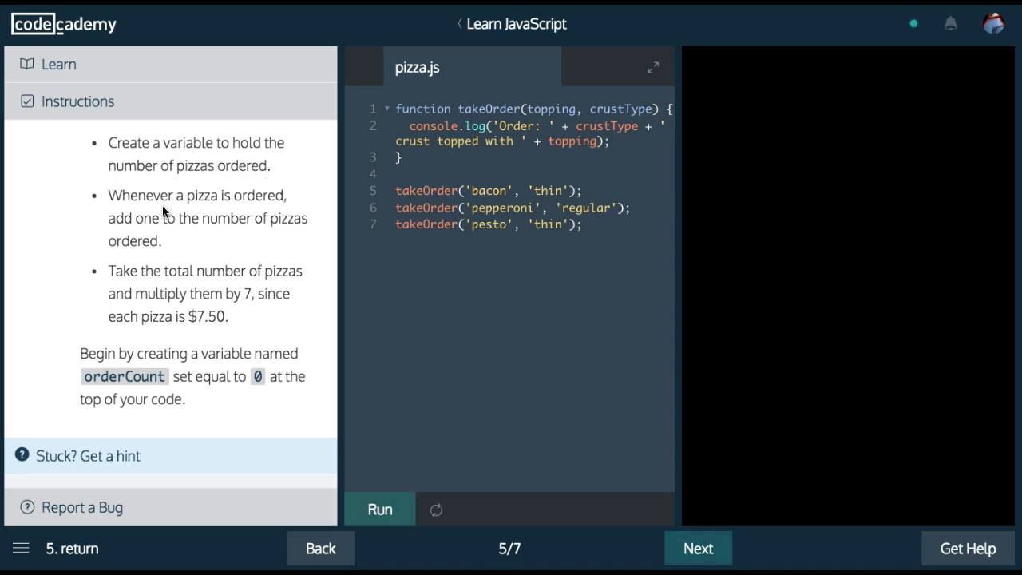
pyautogui.moveTo(191, 230)
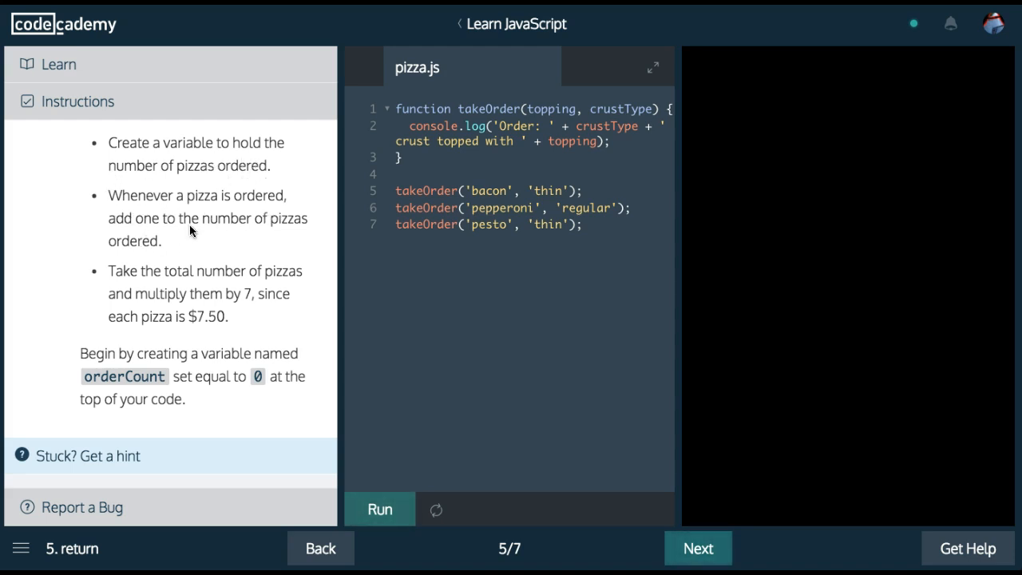
pyautogui.moveTo(120, 280)
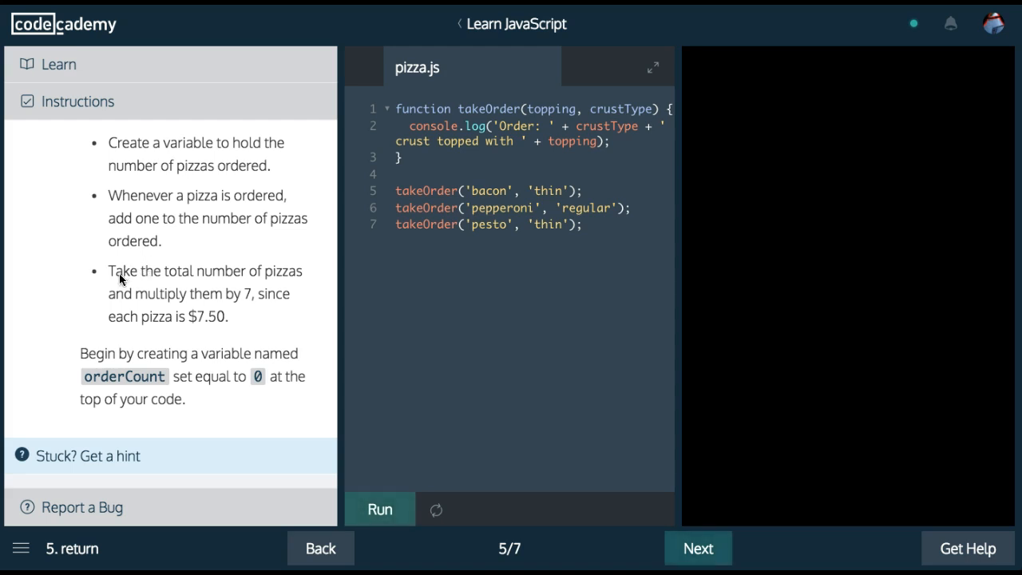
pyautogui.moveTo(183, 314)
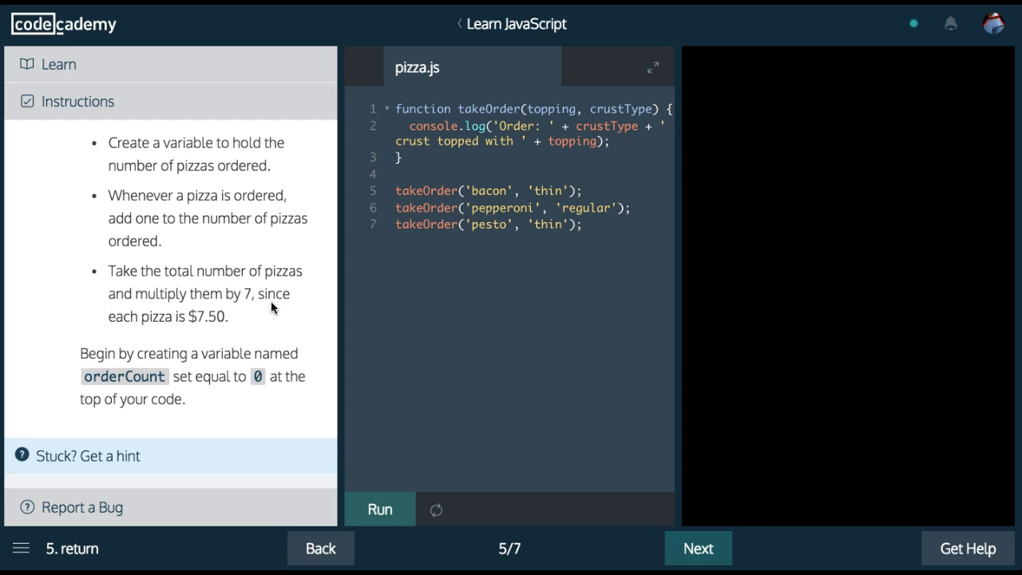
pyautogui.moveTo(197, 353)
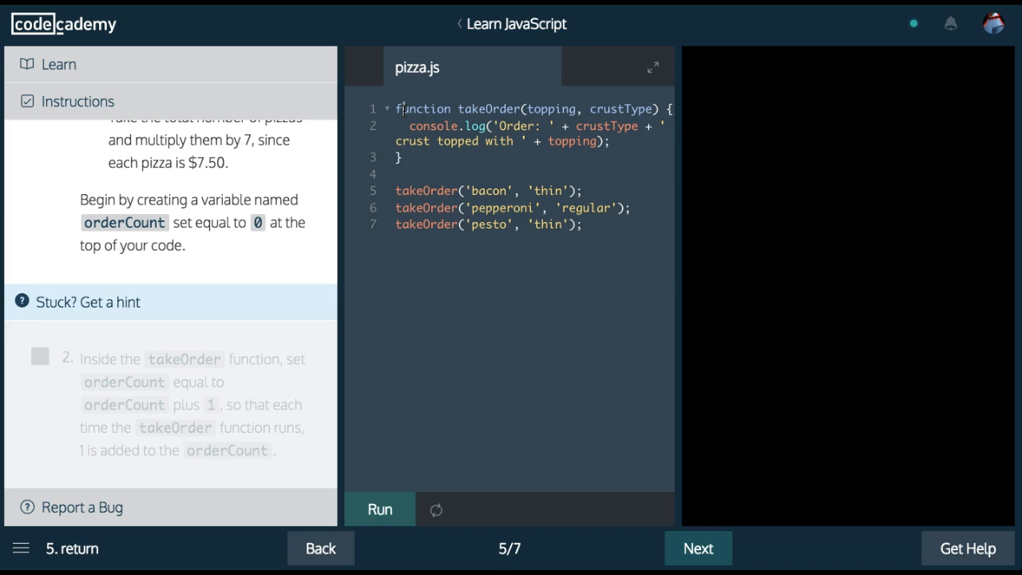
pyautogui.press('Enter')
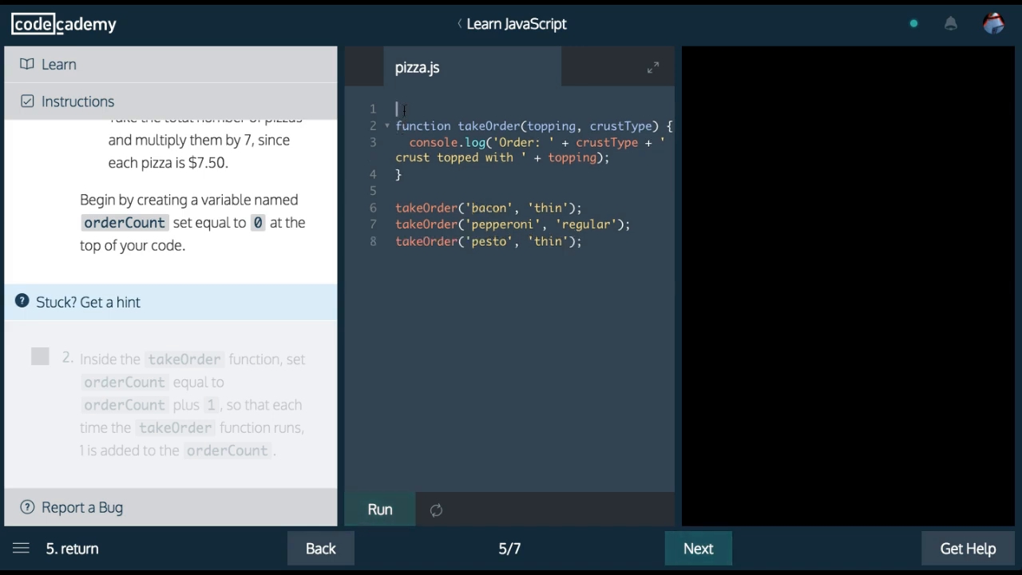
pyautogui.write('var')
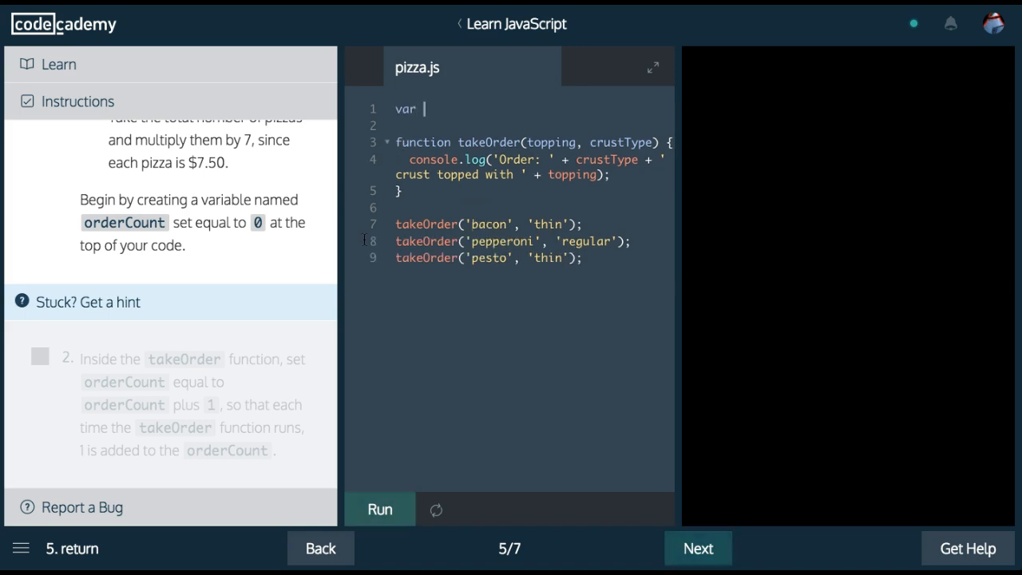
pyautogui.write('orderCount = 0;')
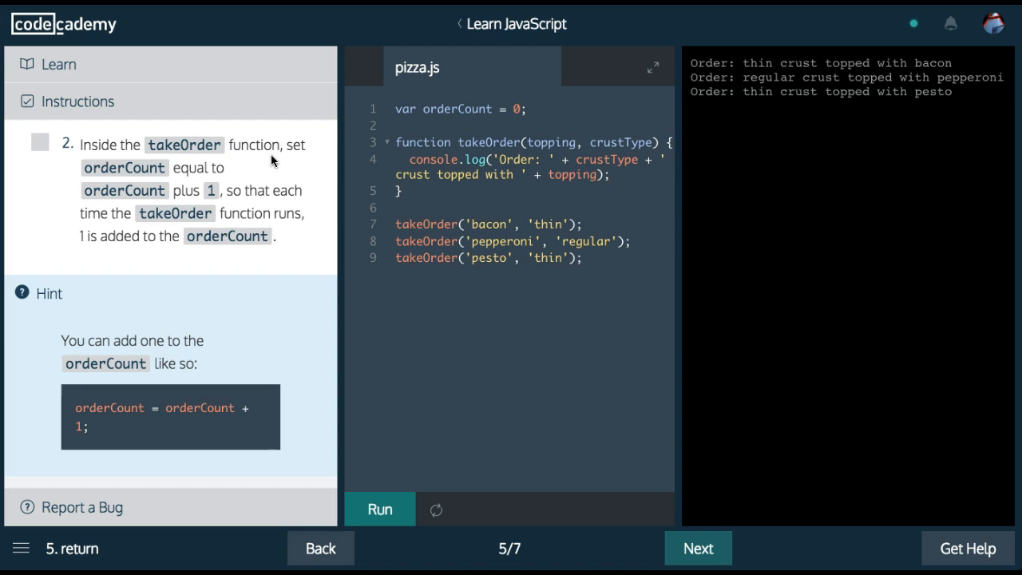
pyautogui.moveTo(198, 206)
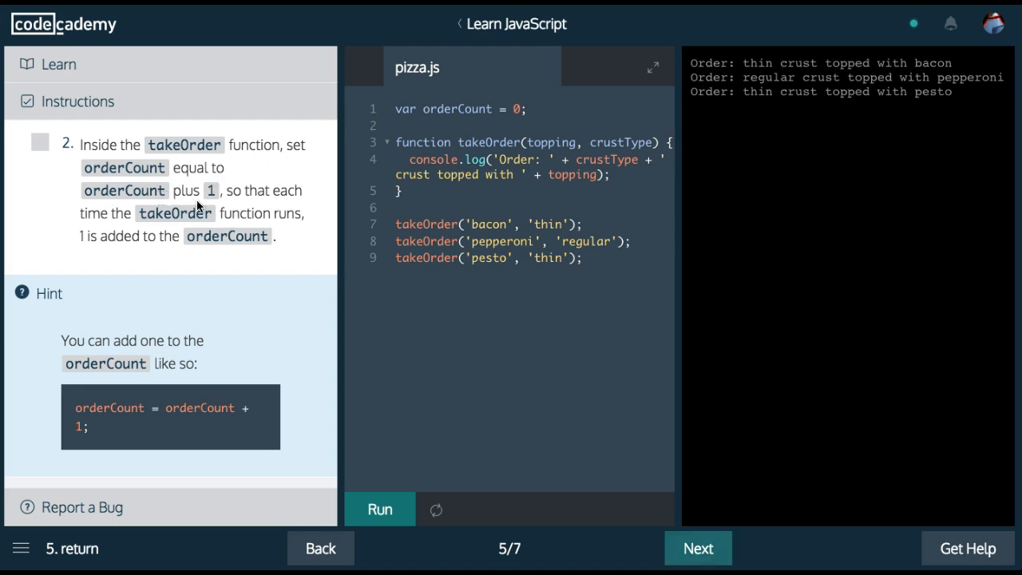
pyautogui.moveTo(230, 229)
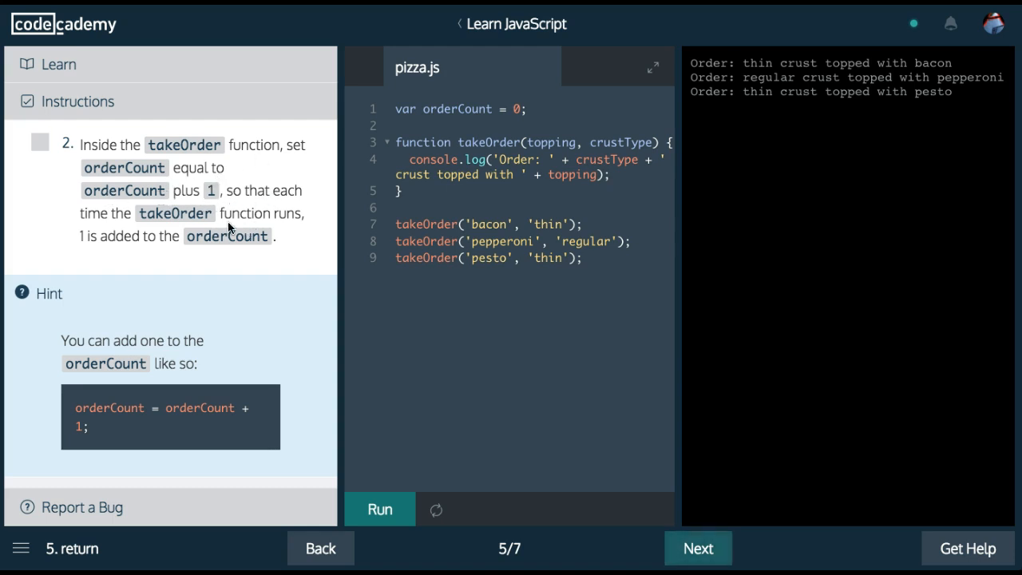
pyautogui.moveTo(200, 254)
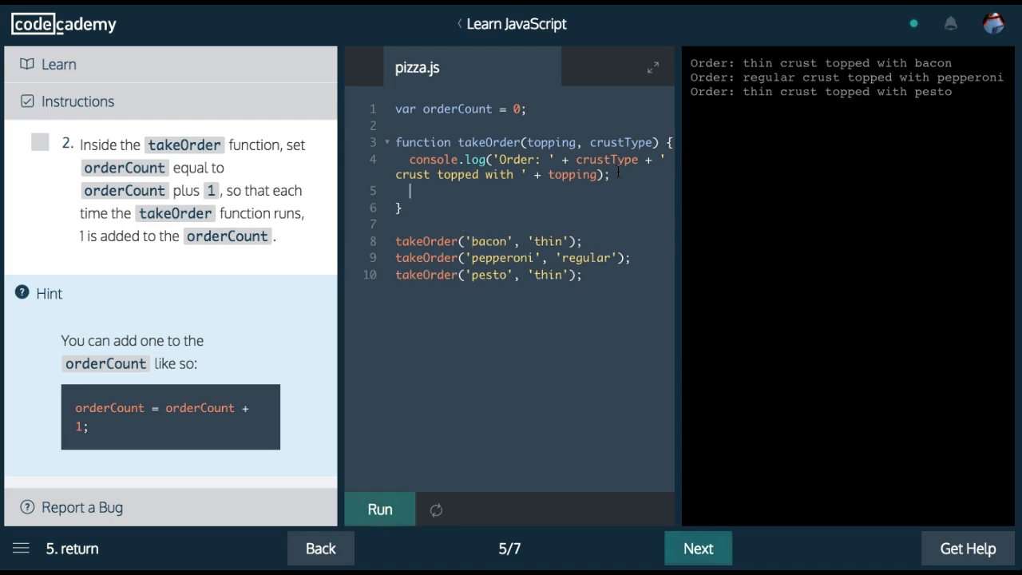
# Add 'orderCount = orderCount + 1;' inside takeOrder and run the code.
pyautogui.write('orderCount =')
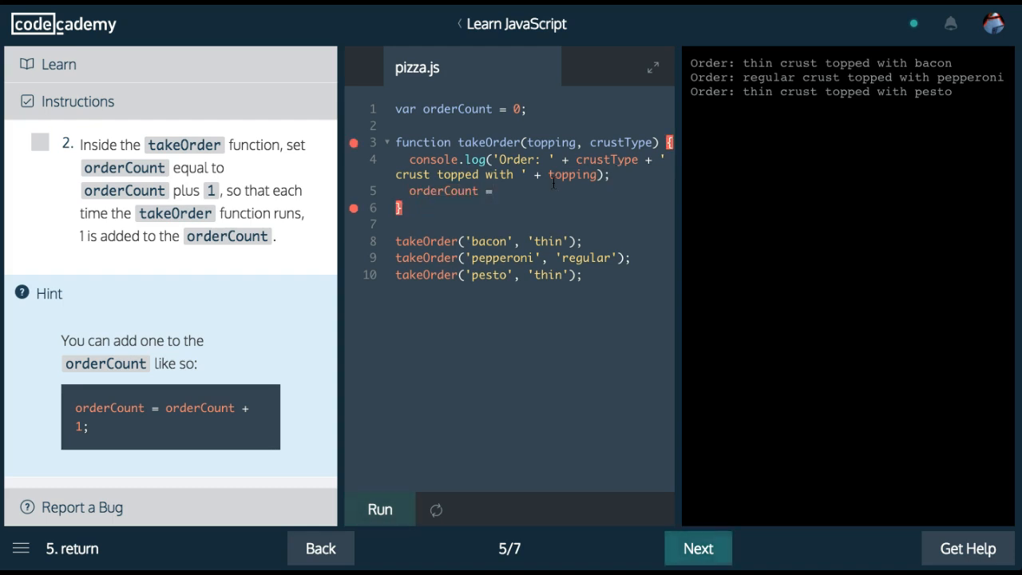
pyautogui.write('orderCount +')
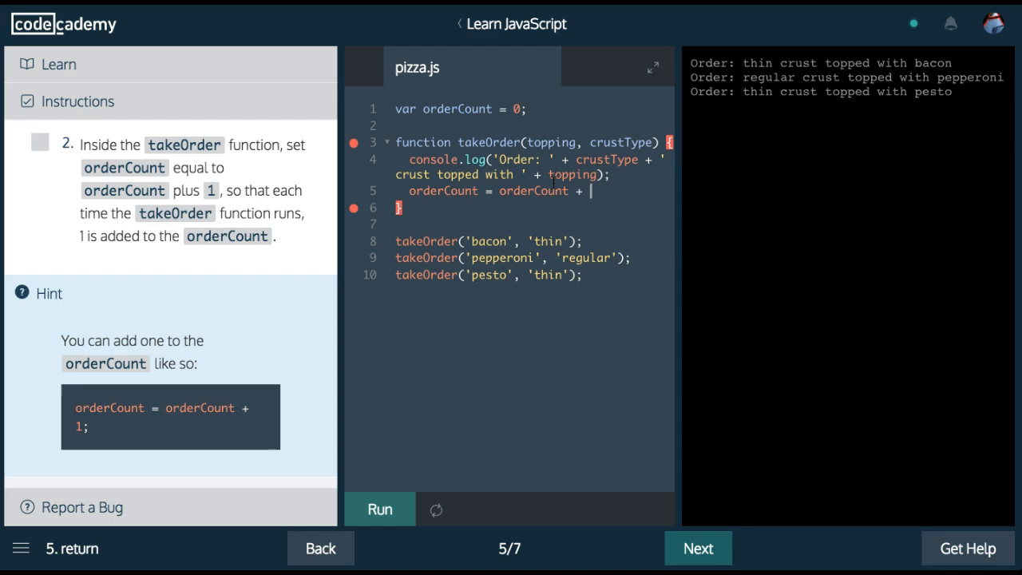
pyautogui.click(379, 509)
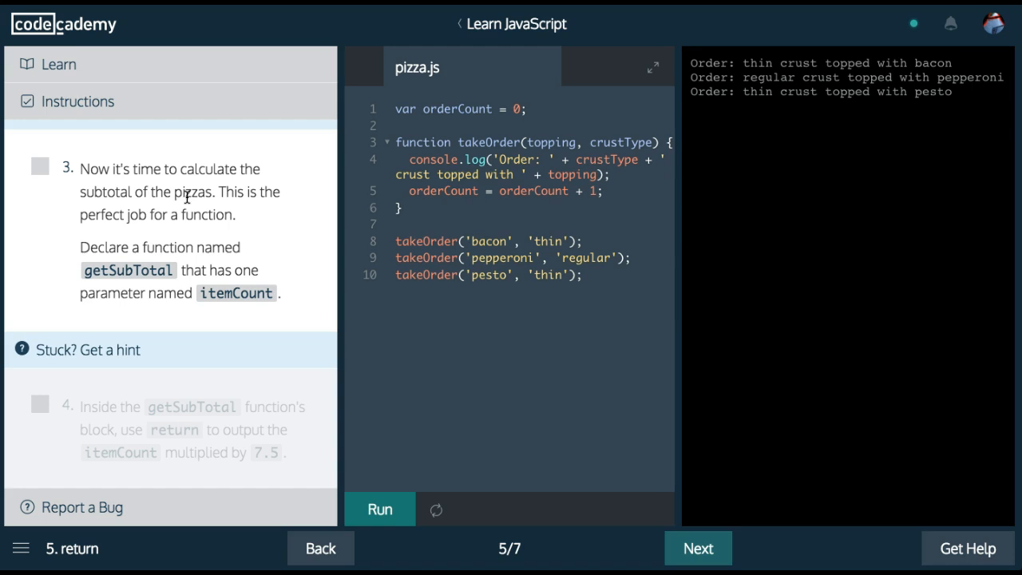
pyautogui.moveTo(174, 241)
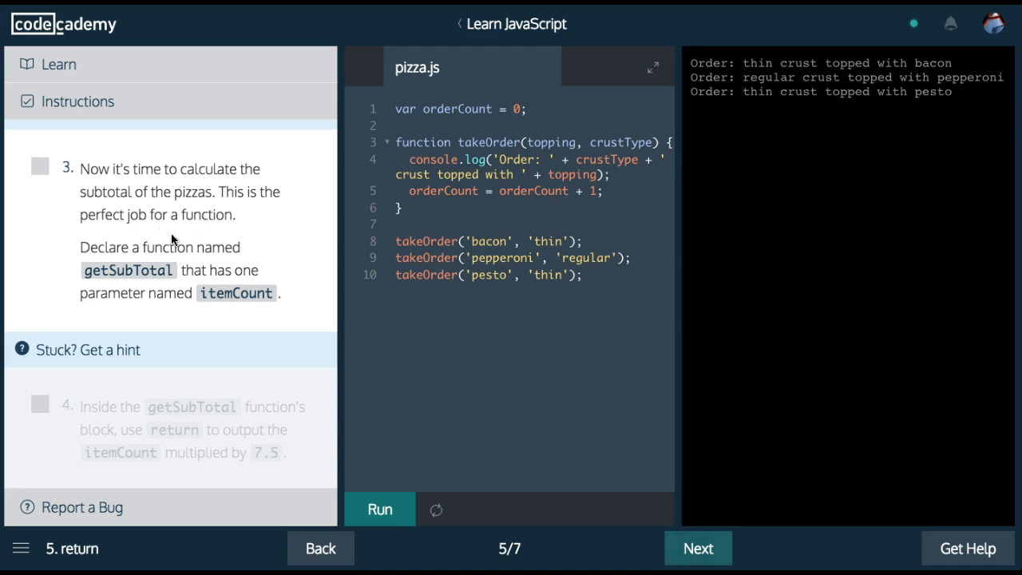
pyautogui.moveTo(177, 279)
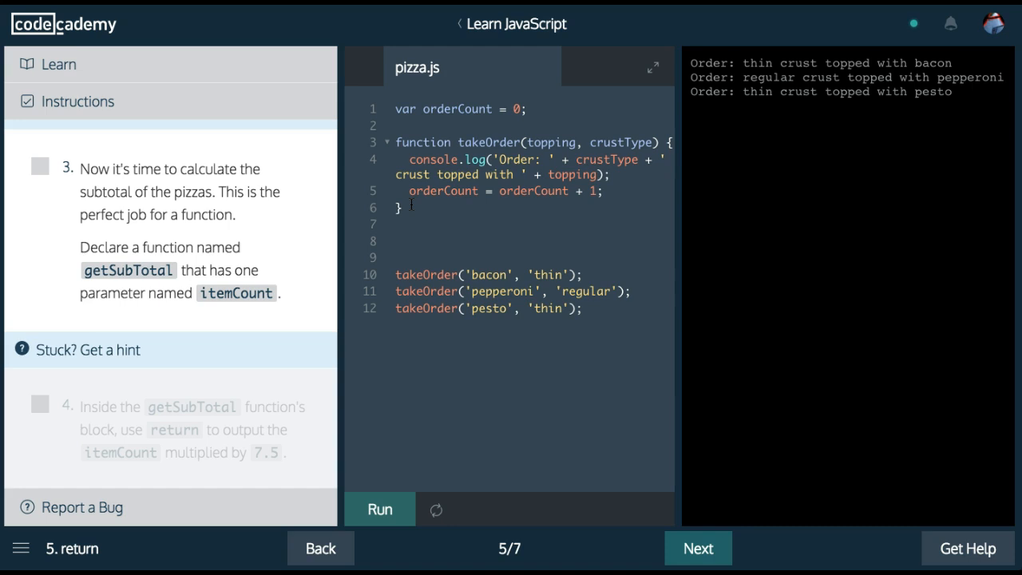
# Type 'function getSubTotal' on a new line below takeOrder.
pyautogui.write('function')
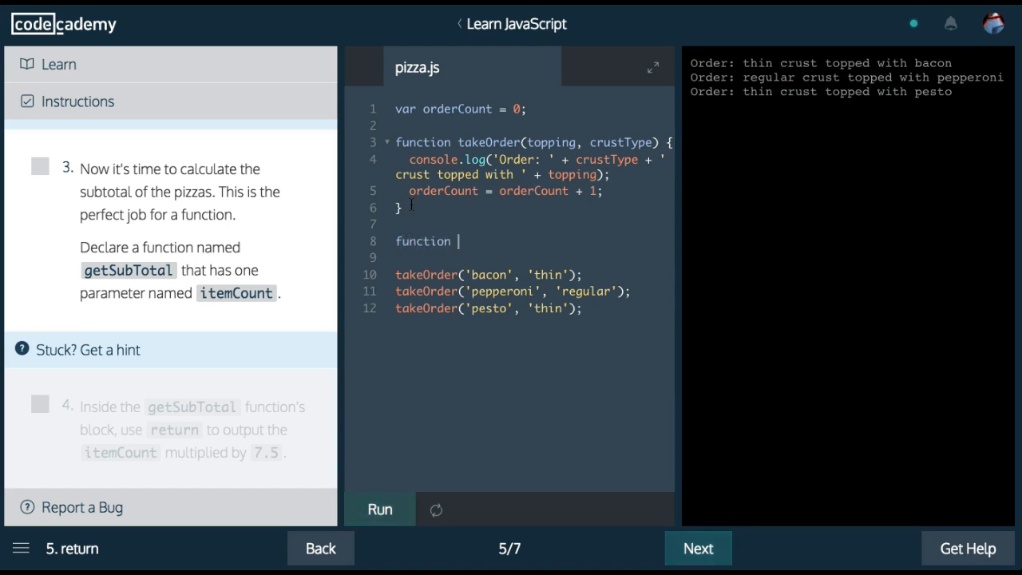
pyautogui.write('getS')
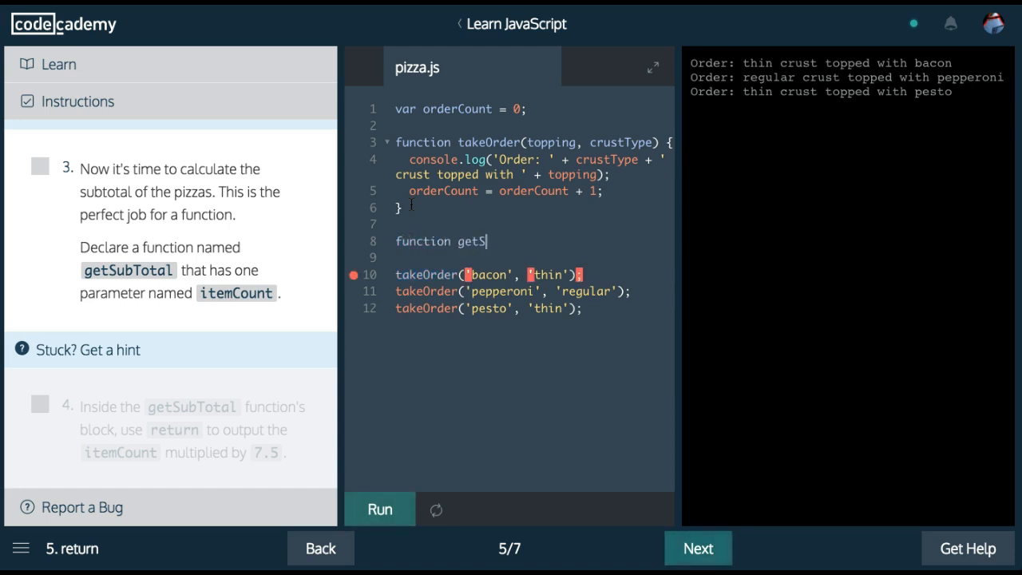
pyautogui.write('ubTotal(')
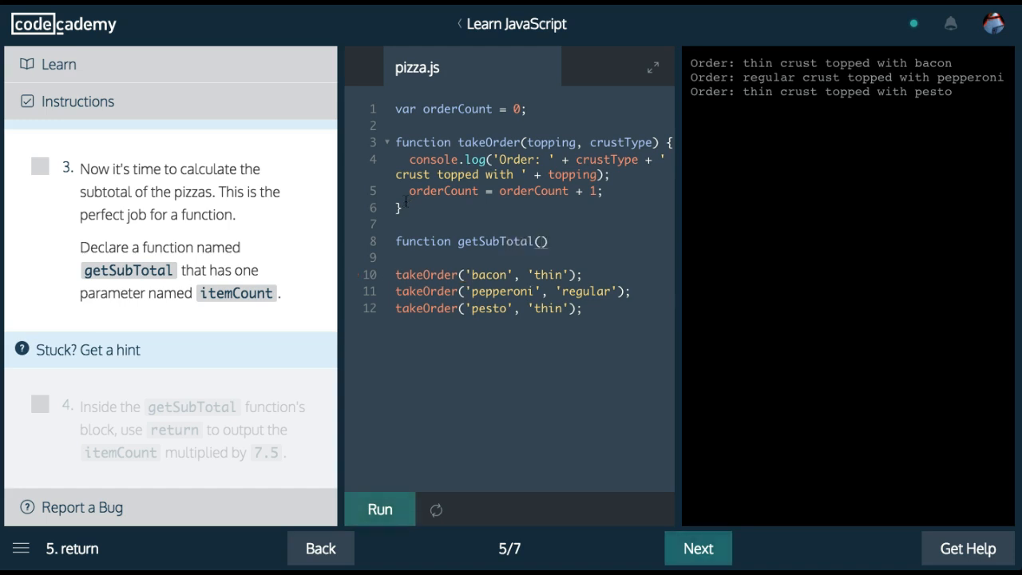
pyautogui.click(379, 509)
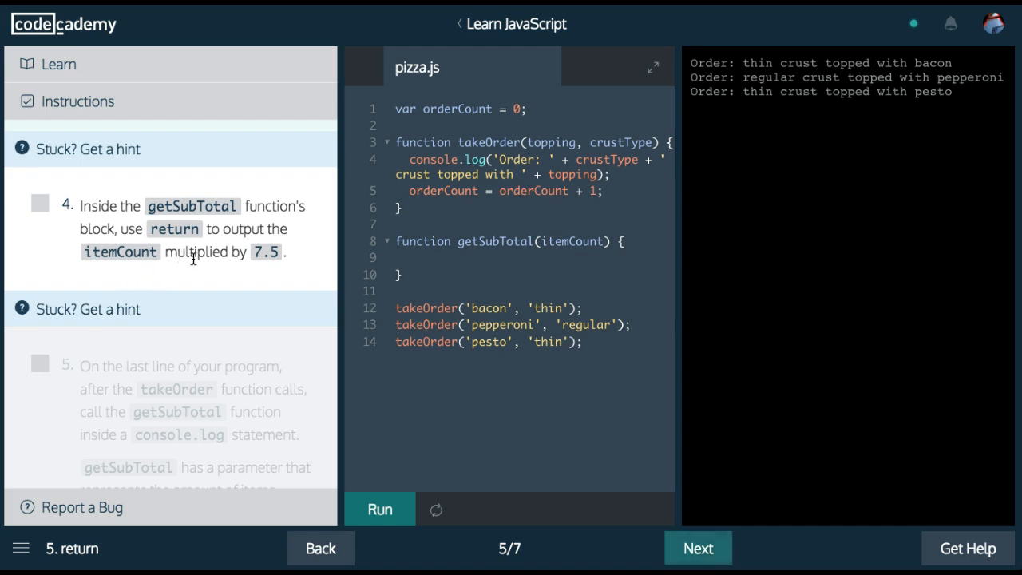
# Give getSubTotal the itemCount parameter and body 'return itemCount * 7.5;'.
pyautogui.click(415, 257)
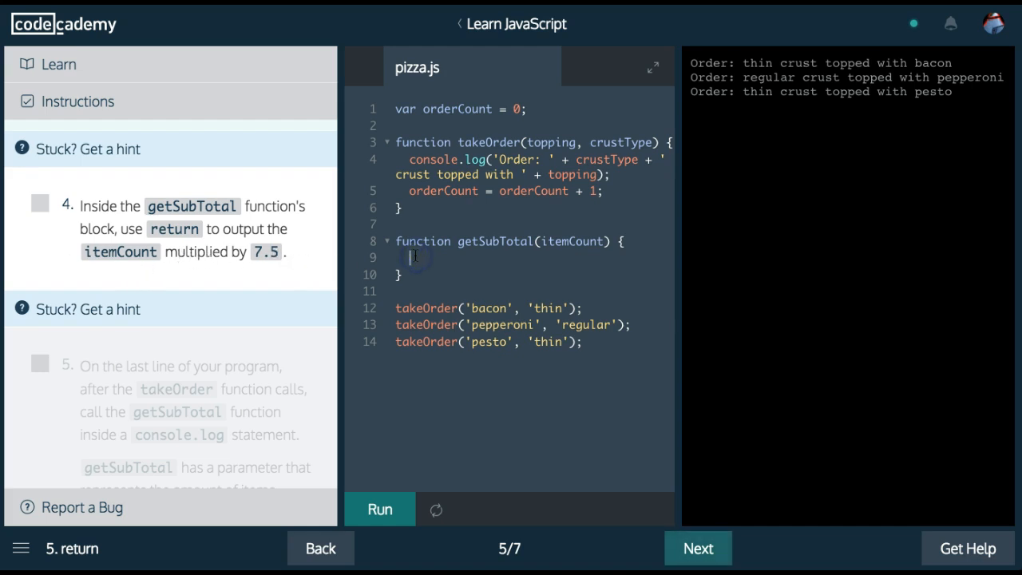
pyautogui.write('itemC')
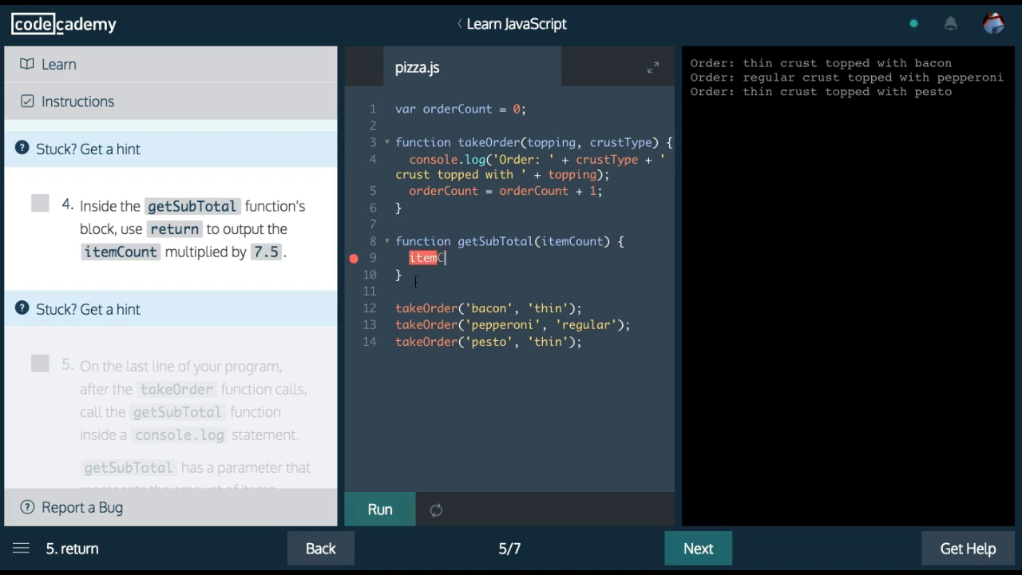
pyautogui.write('ount *')
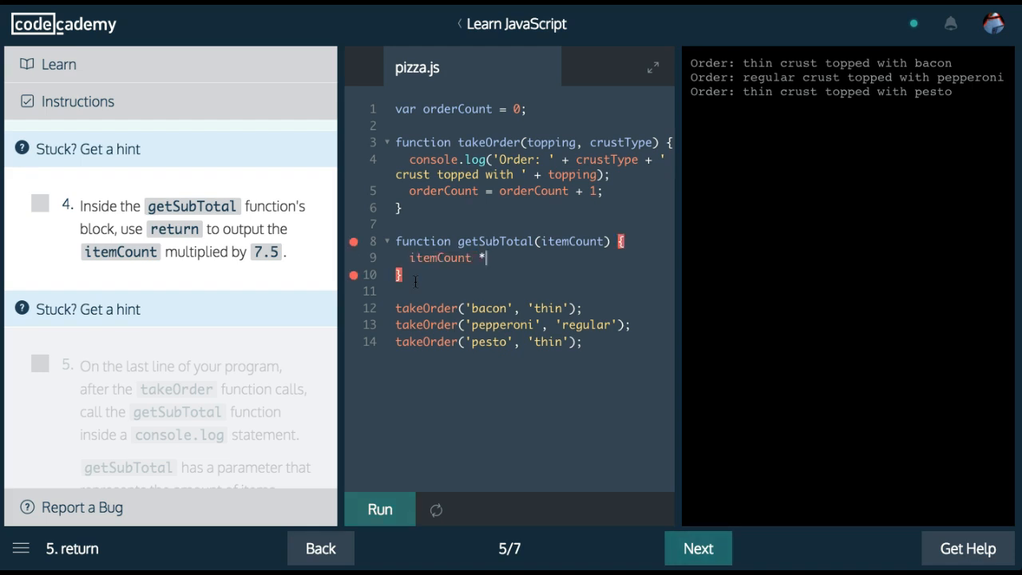
pyautogui.write('7.5;')
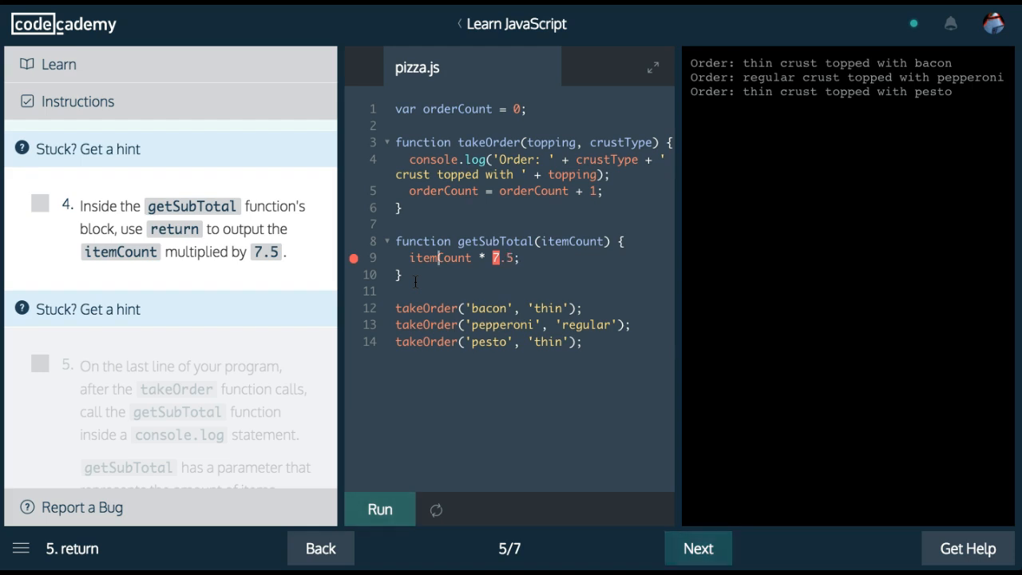
pyautogui.write('return')
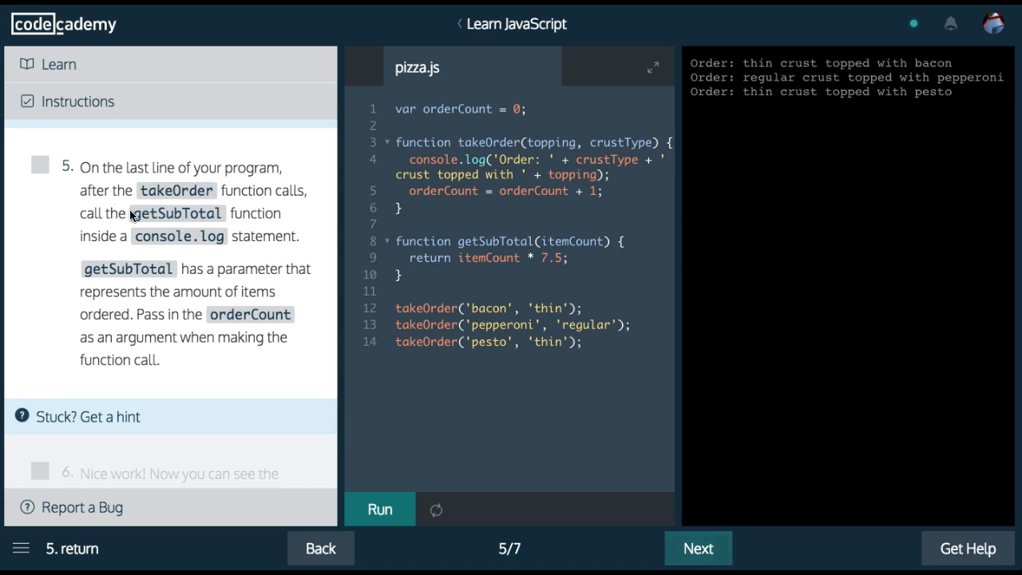
pyautogui.moveTo(238, 213)
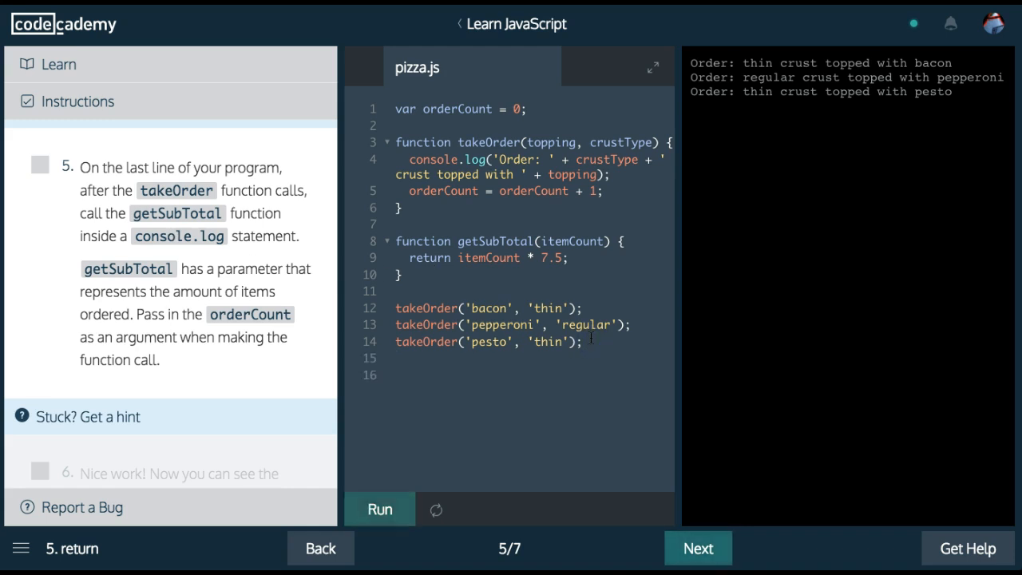
# Type 'console.log(getSubTotal(orderCount))' at the end of pizza.js.
pyautogui.write('console.l')
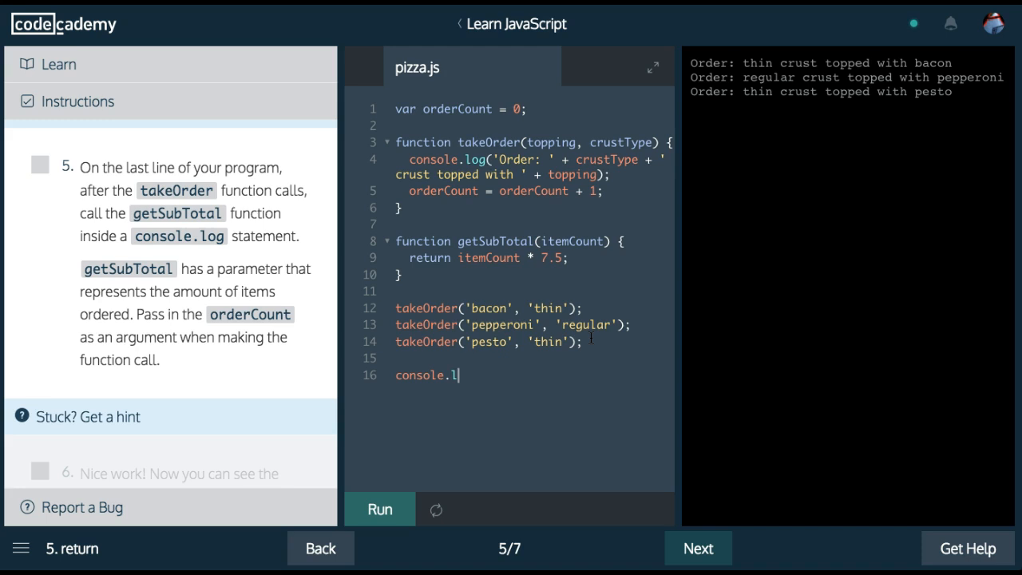
pyautogui.write('og()')
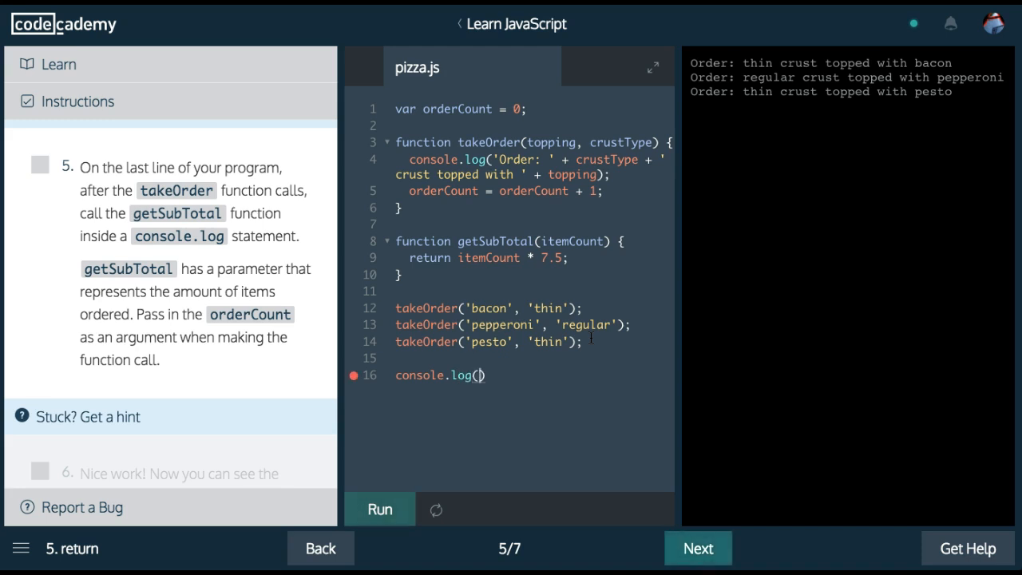
pyautogui.write('getSubTotal(')
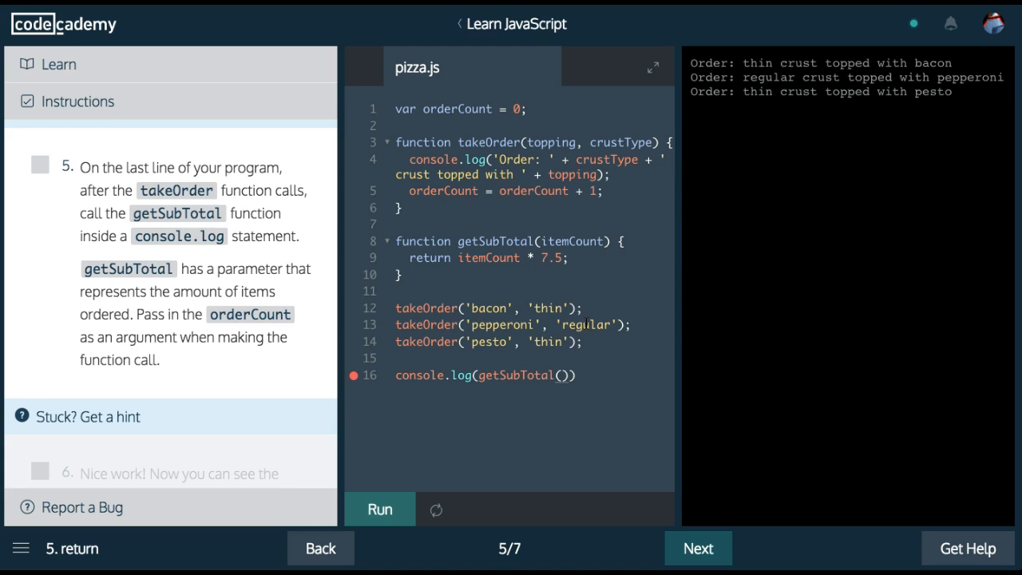
pyautogui.write('orderCount')
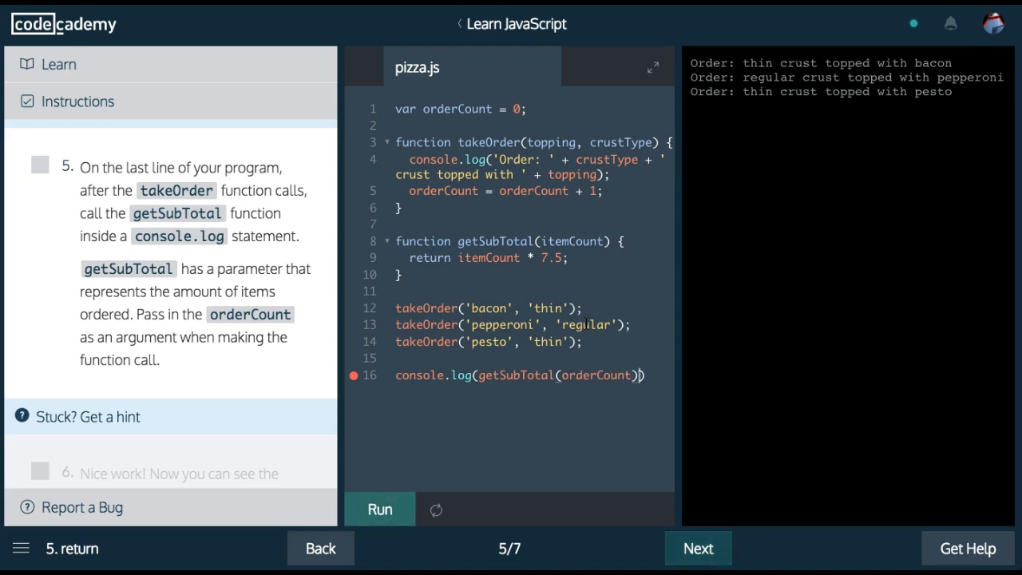
# Run the program to print 22.5 and scroll to see step 6 checked.
pyautogui.click(379, 508)
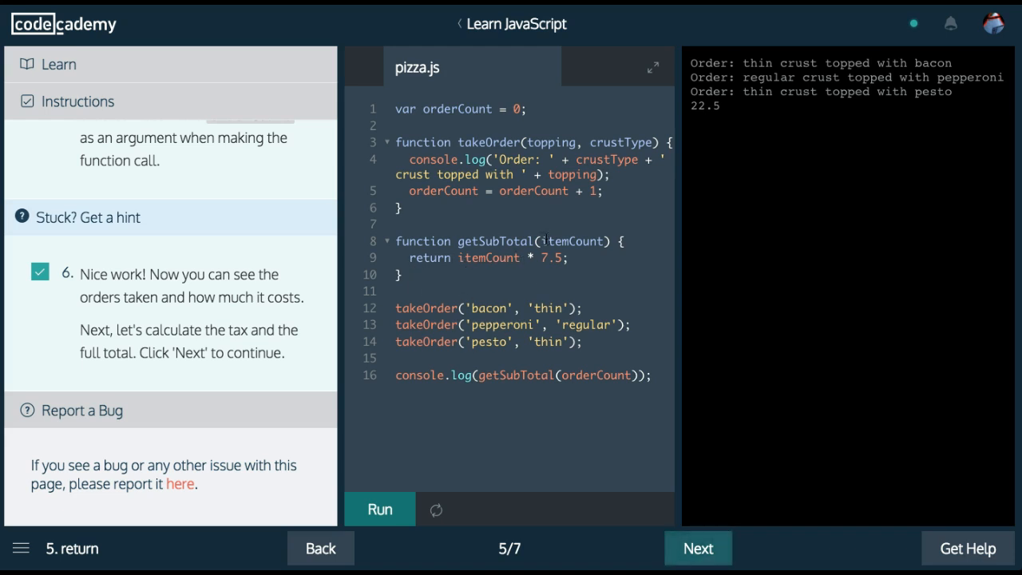
pyautogui.click(564, 375)
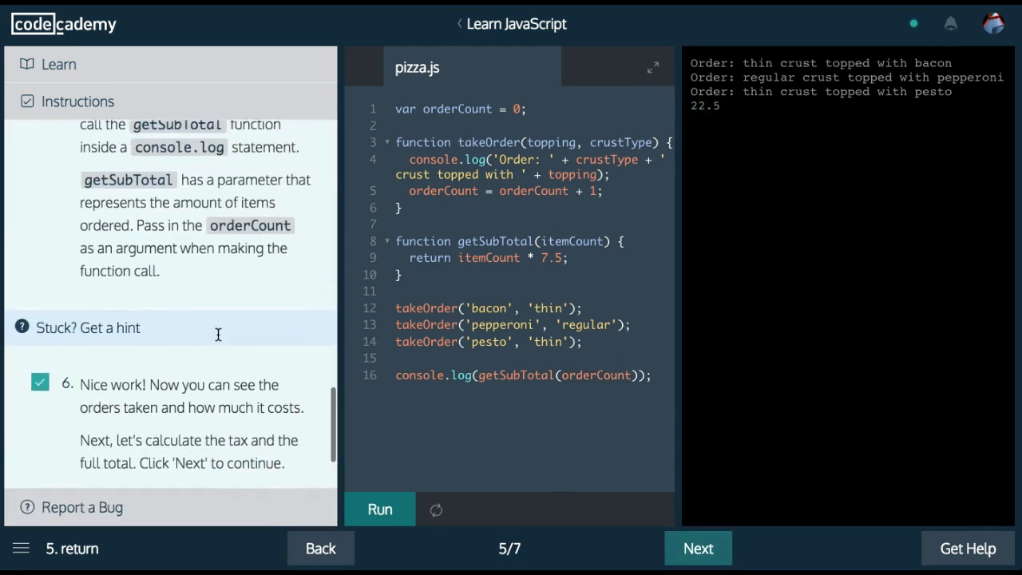
pyautogui.scroll(-3)
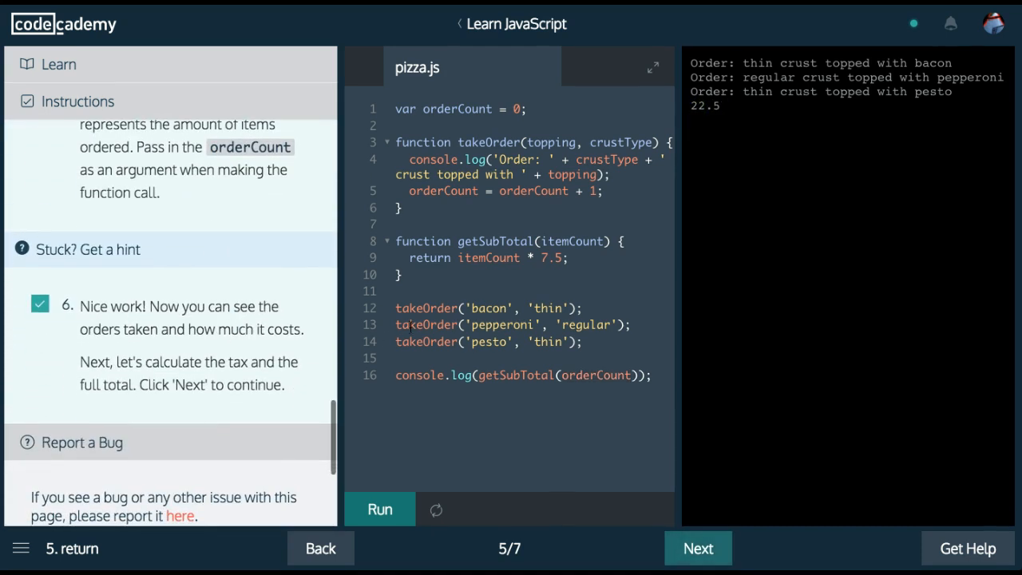